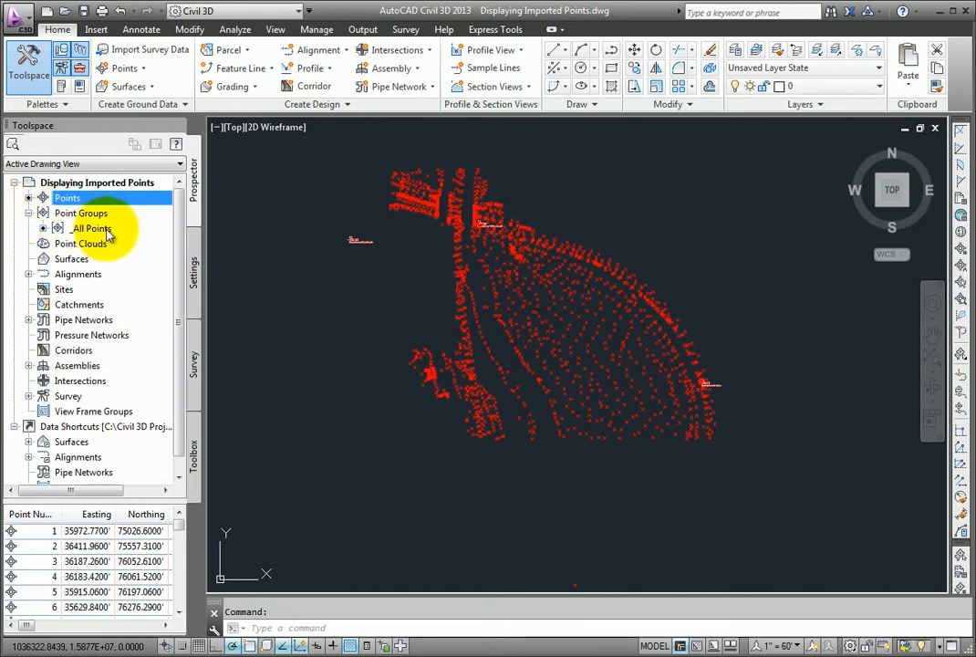
Step: Select the All Points group in Prospector, view its point table, and close it
{"action": "left_click", "coordinate": [91, 228]}
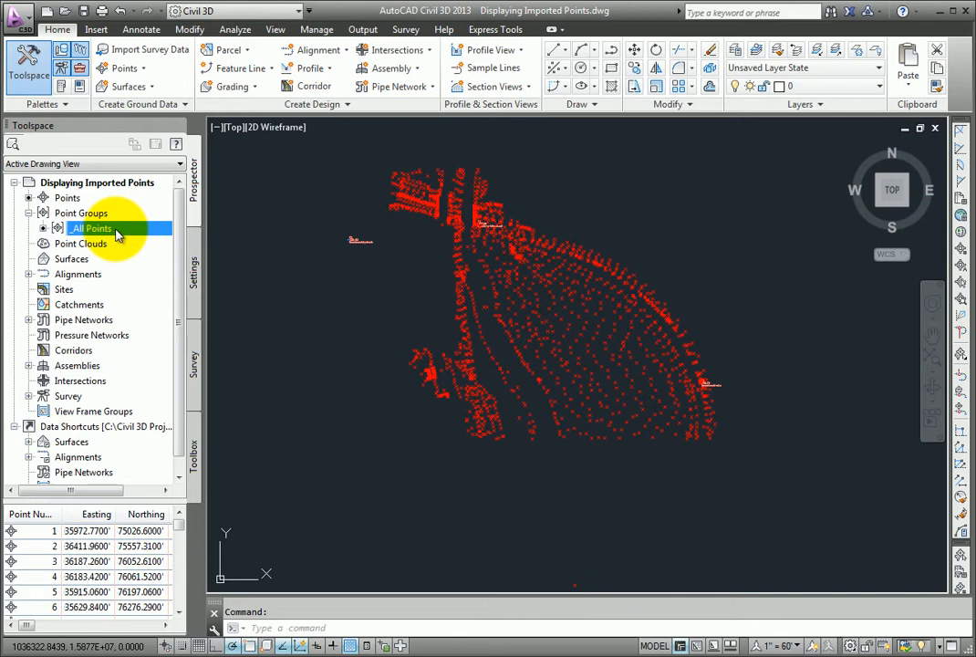
{"action": "right_click", "coordinate": [91, 228]}
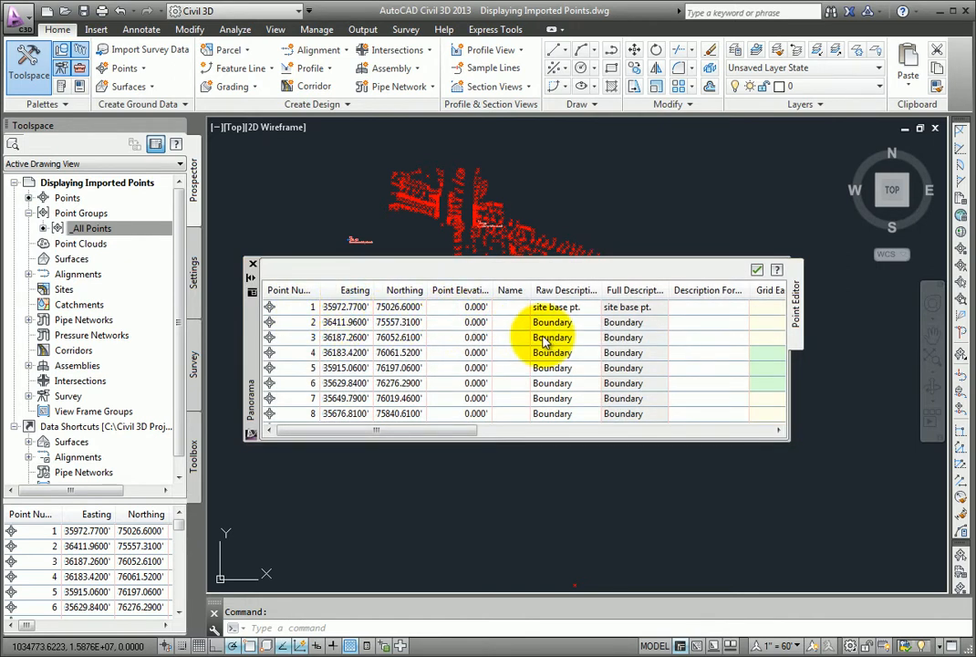
{"action": "left_click", "coordinate": [252, 263]}
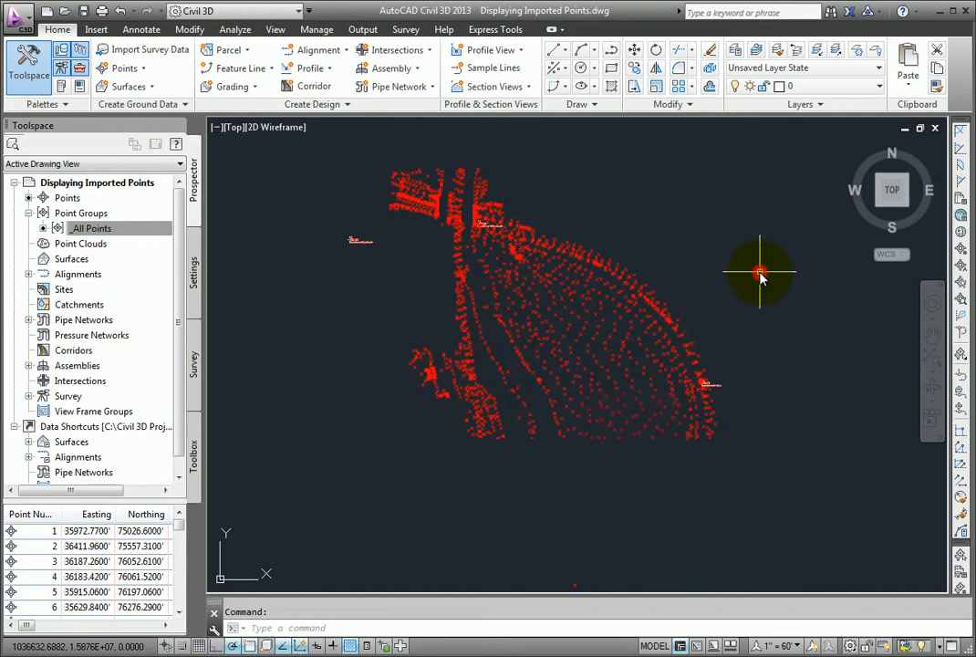
{"action": "mouse_move", "coordinate": [358, 248]}
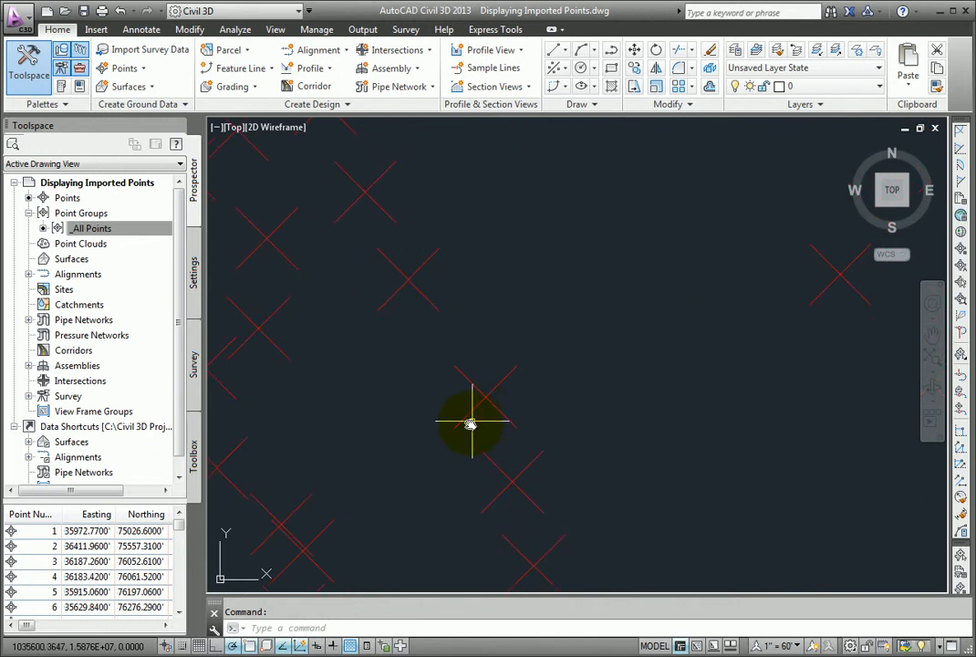
{"action": "mouse_move", "coordinate": [440, 452]}
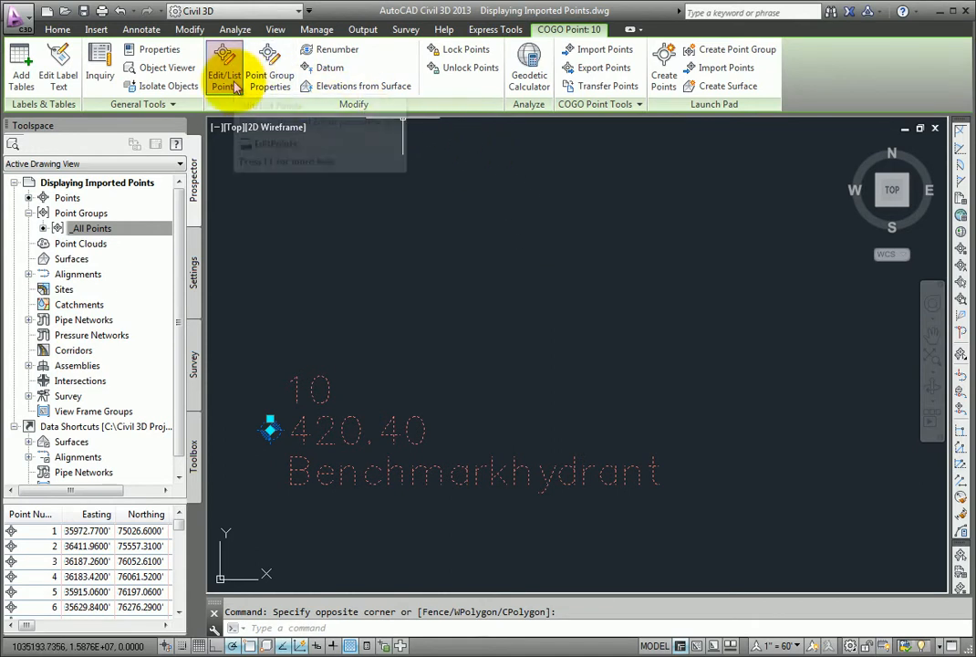
{"action": "left_click", "coordinate": [225, 65]}
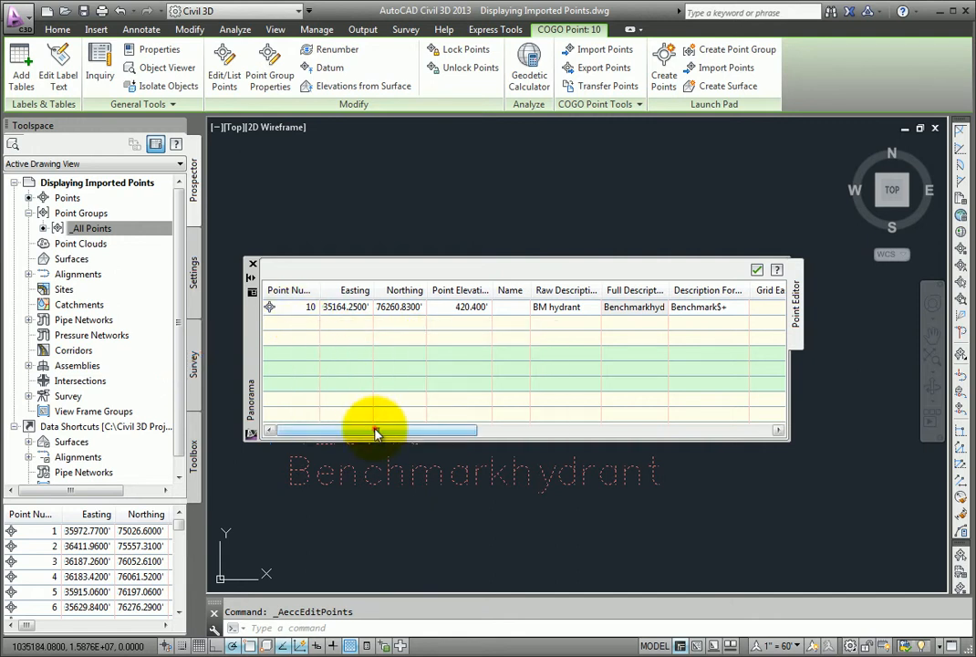
{"action": "left_click_drag", "start_coordinate": [374, 430], "coordinate": [648, 431]}
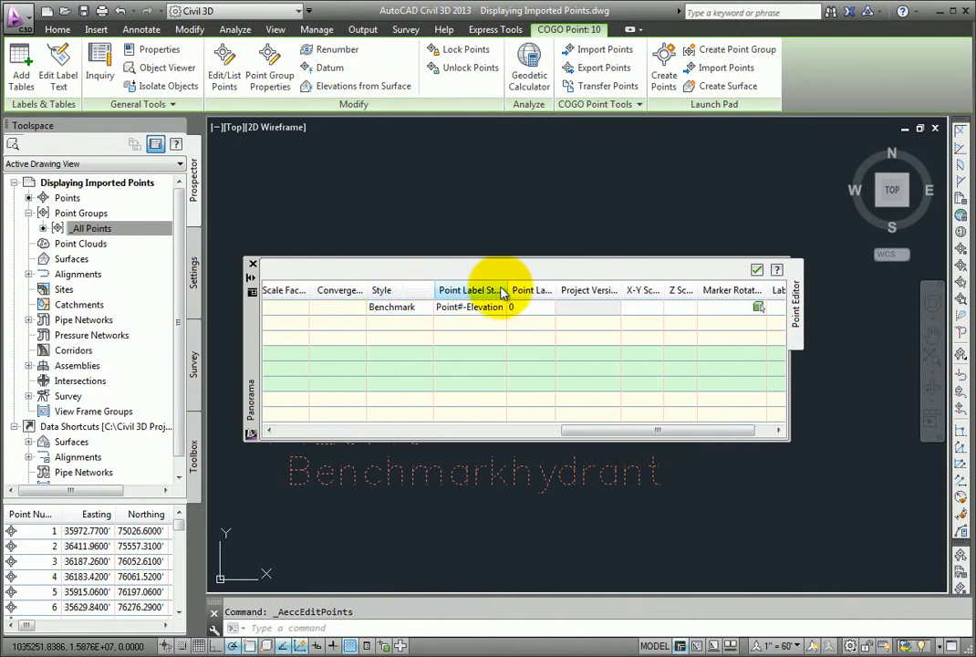
{"action": "left_click_drag", "start_coordinate": [511, 291], "coordinate": [536, 291]}
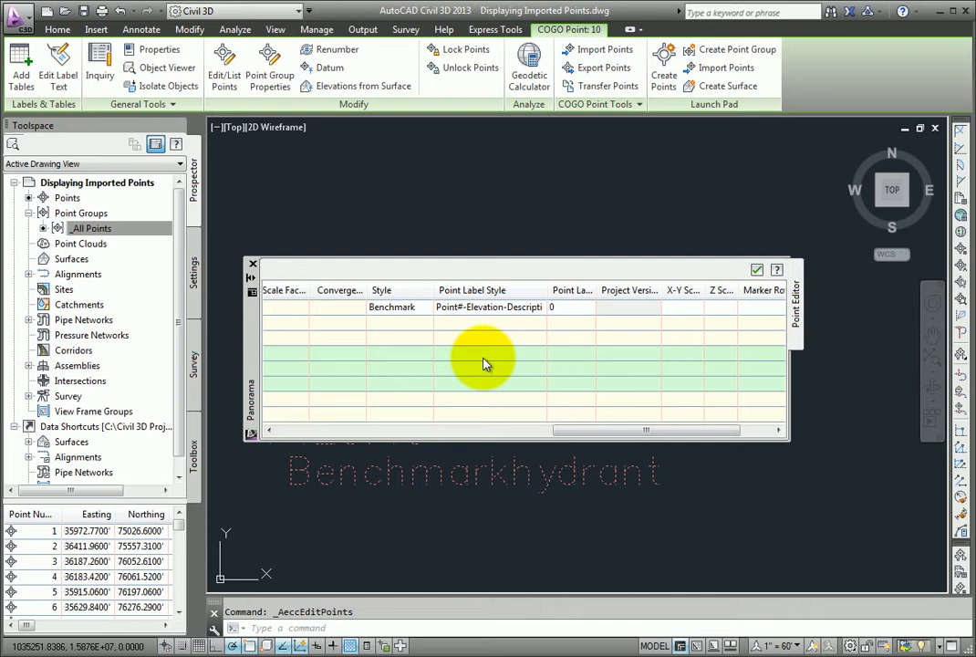
{"action": "mouse_move", "coordinate": [672, 314]}
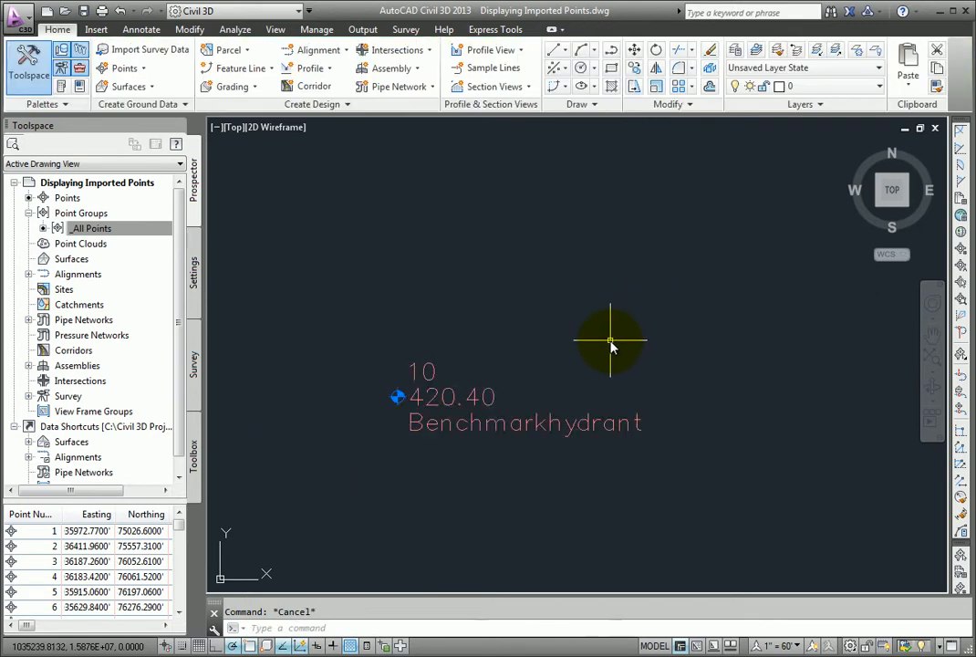
{"action": "scroll", "scroll_direction": "down", "scroll_amount": 3}
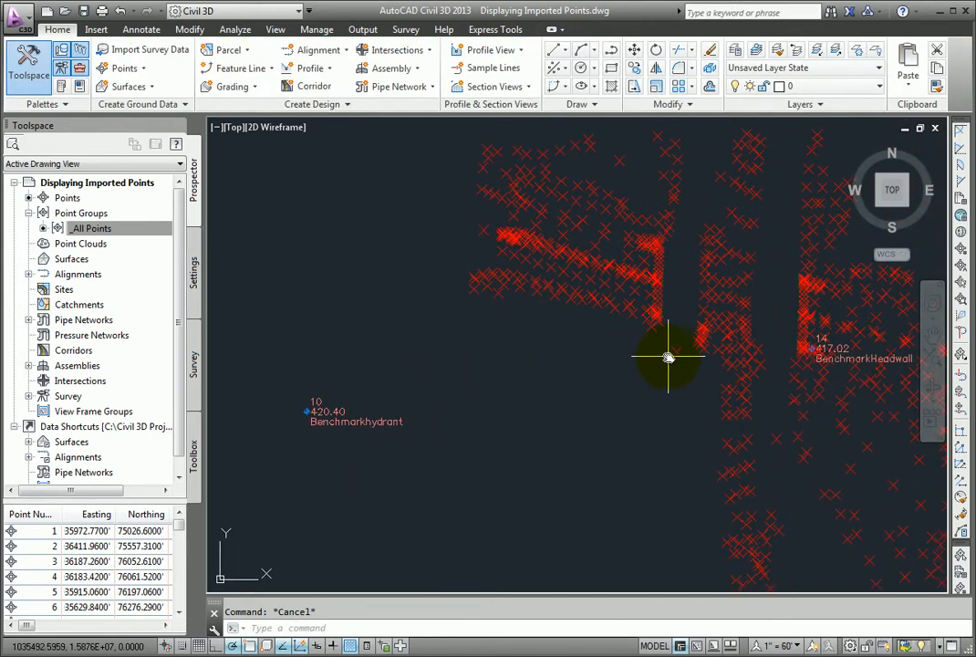
{"action": "left_click", "coordinate": [668, 356]}
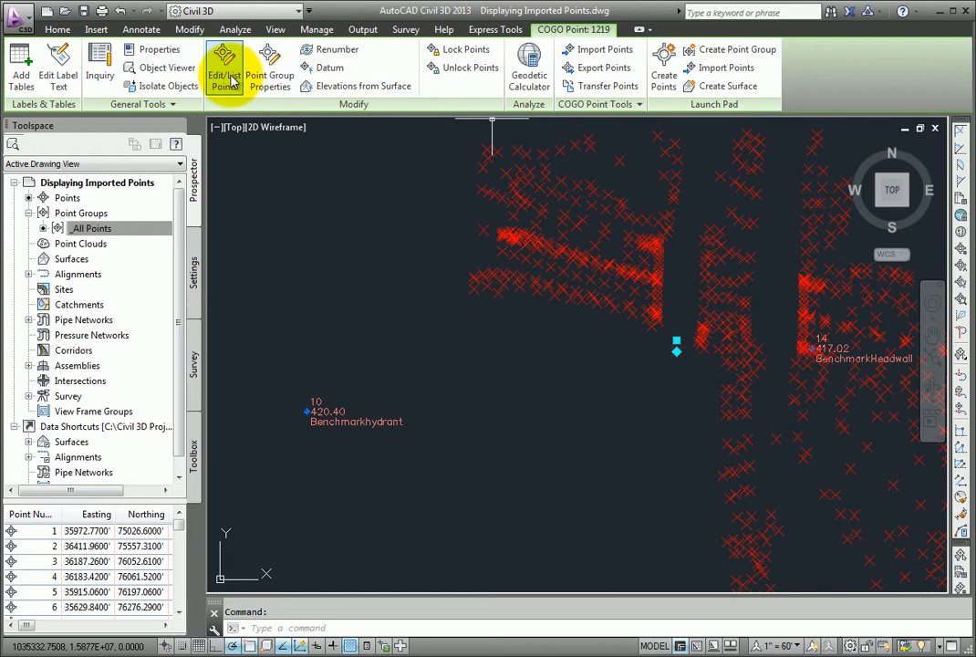
{"action": "left_click", "coordinate": [223, 64]}
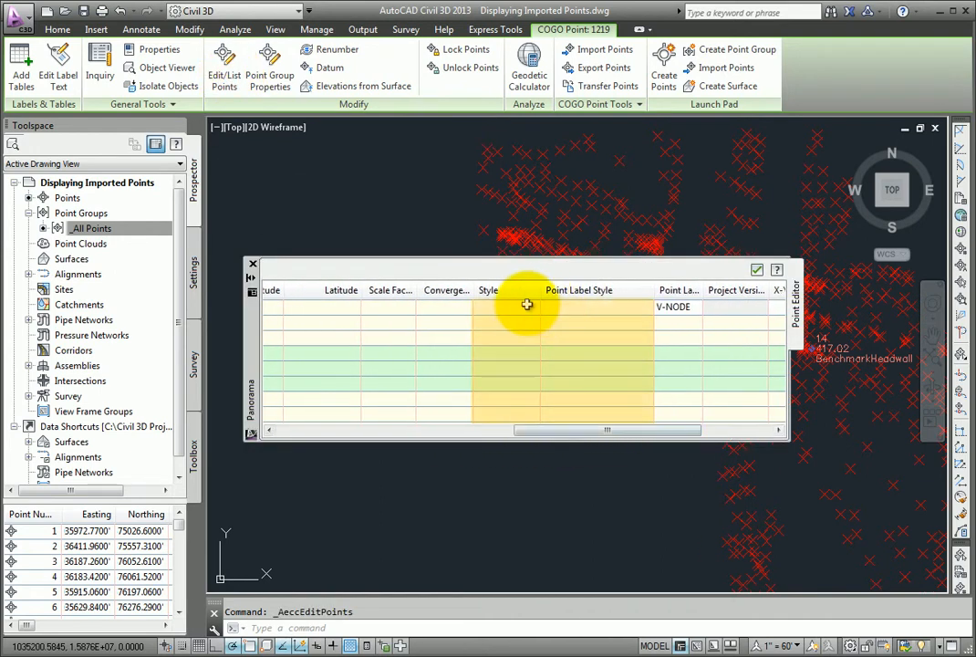
{"action": "mouse_move", "coordinate": [573, 307]}
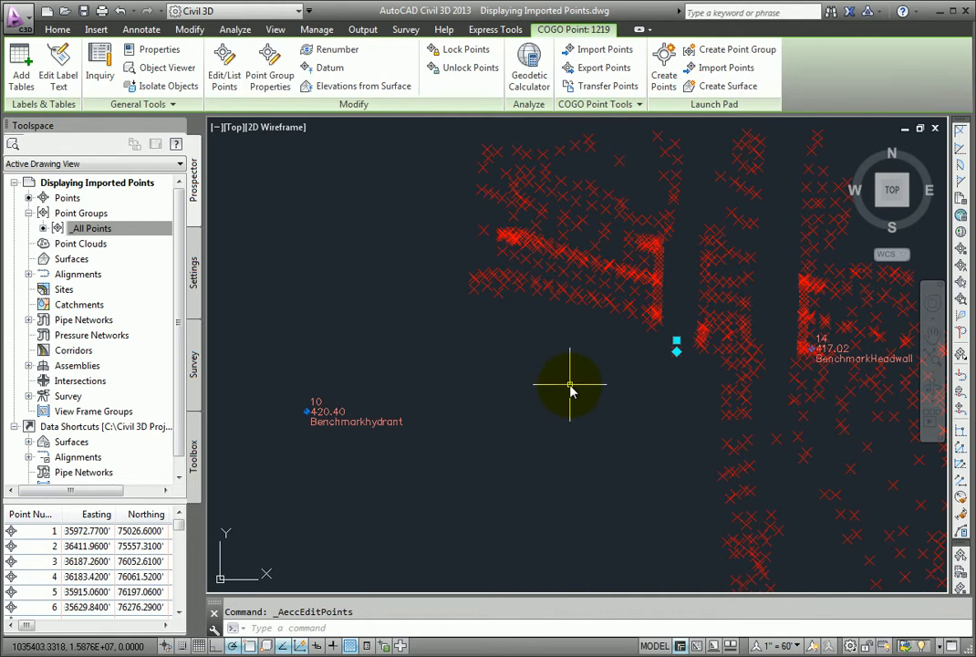
{"action": "left_click", "coordinate": [57, 29]}
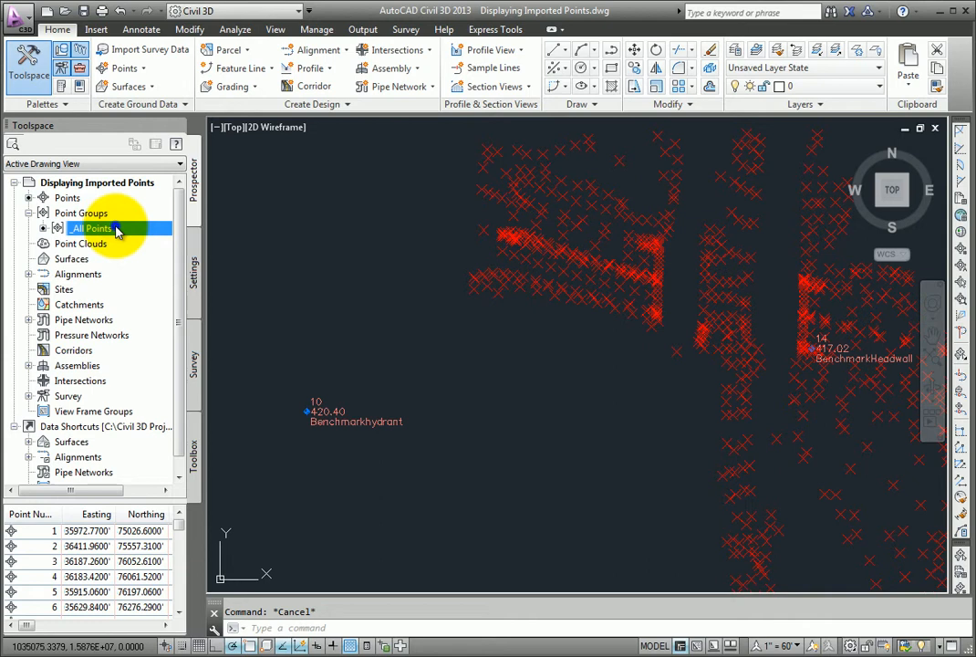
Step: Set the All Points group's point label style to Point#-Elevation-Description in its properties
{"action": "right_click", "coordinate": [91, 228]}
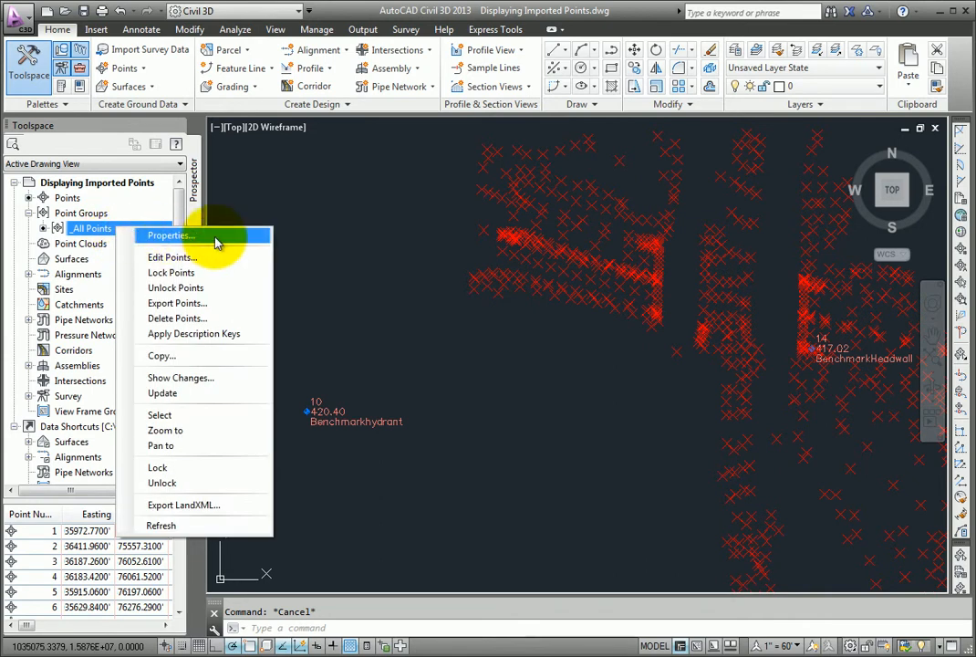
{"action": "left_click", "coordinate": [172, 235]}
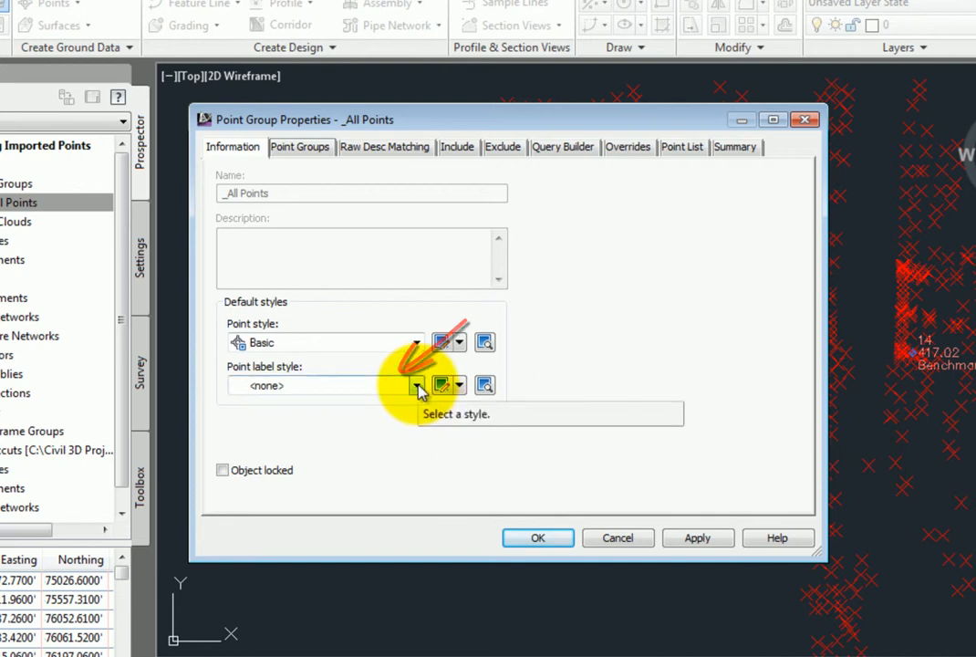
{"action": "left_click", "coordinate": [416, 385]}
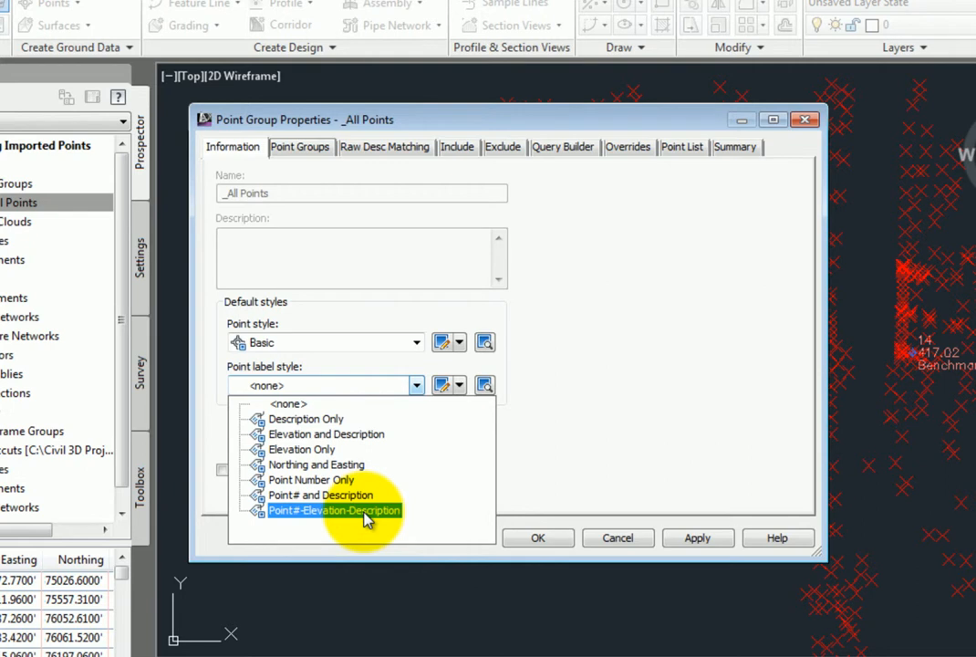
{"action": "left_click", "coordinate": [334, 511]}
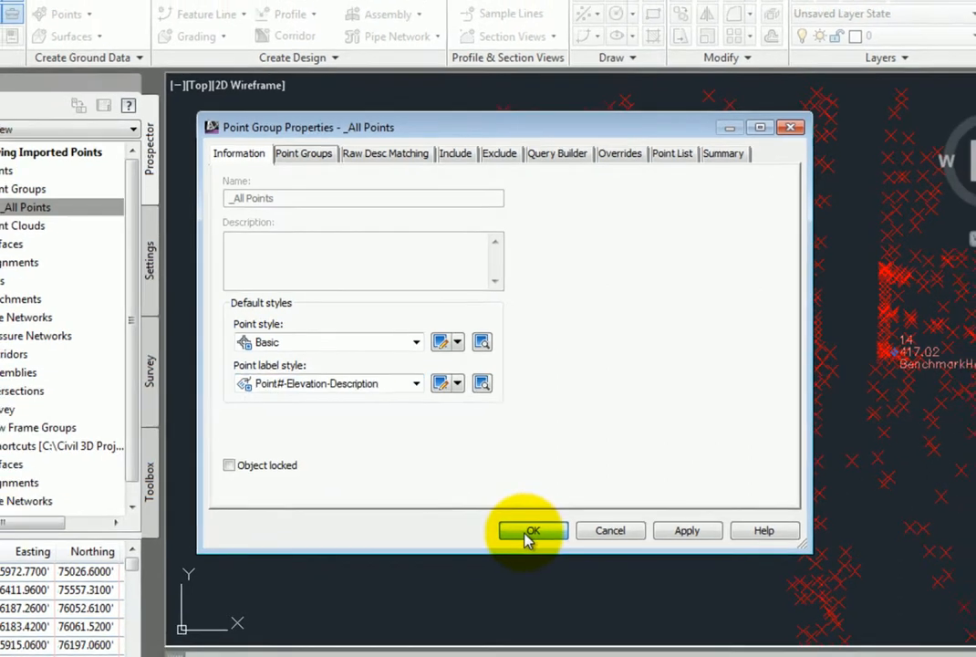
{"action": "left_click", "coordinate": [533, 529]}
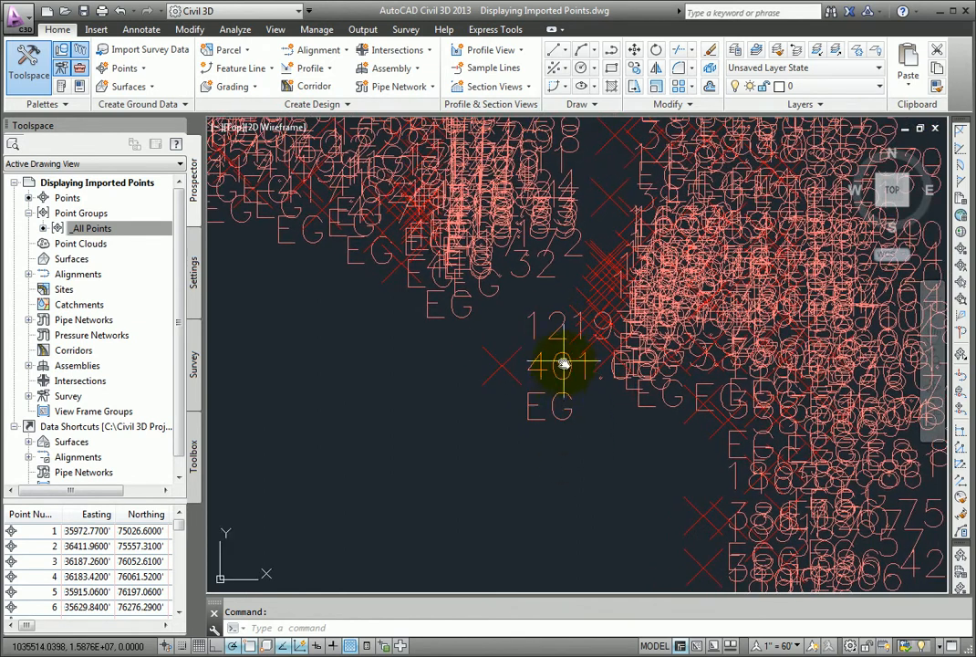
{"action": "mouse_move", "coordinate": [582, 460]}
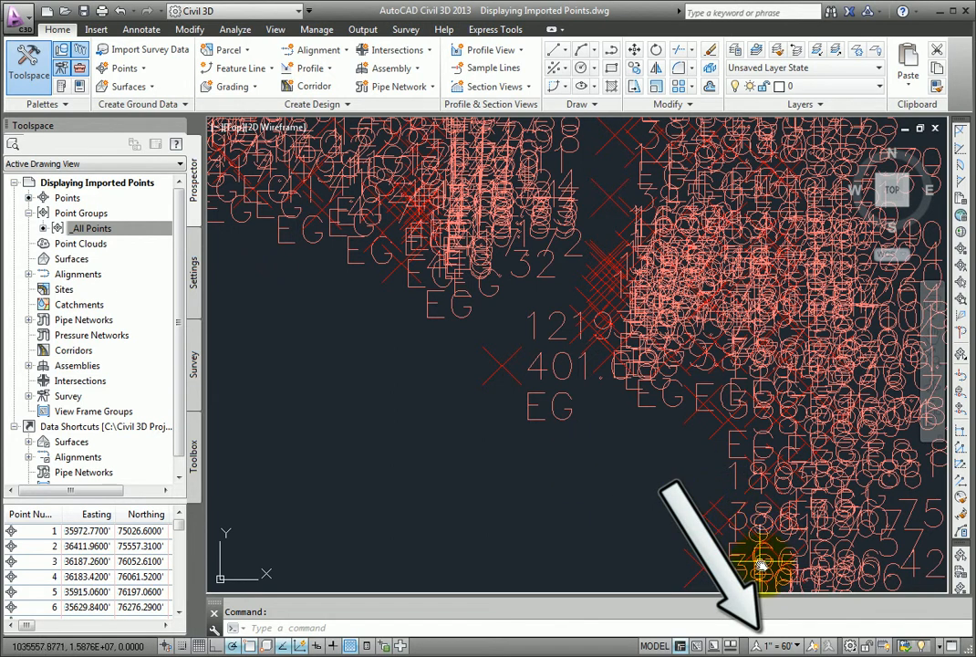
Step: Set the status-bar annotation scale to 1" = 20' so point labels shrink to readable size
{"action": "left_click", "coordinate": [781, 646]}
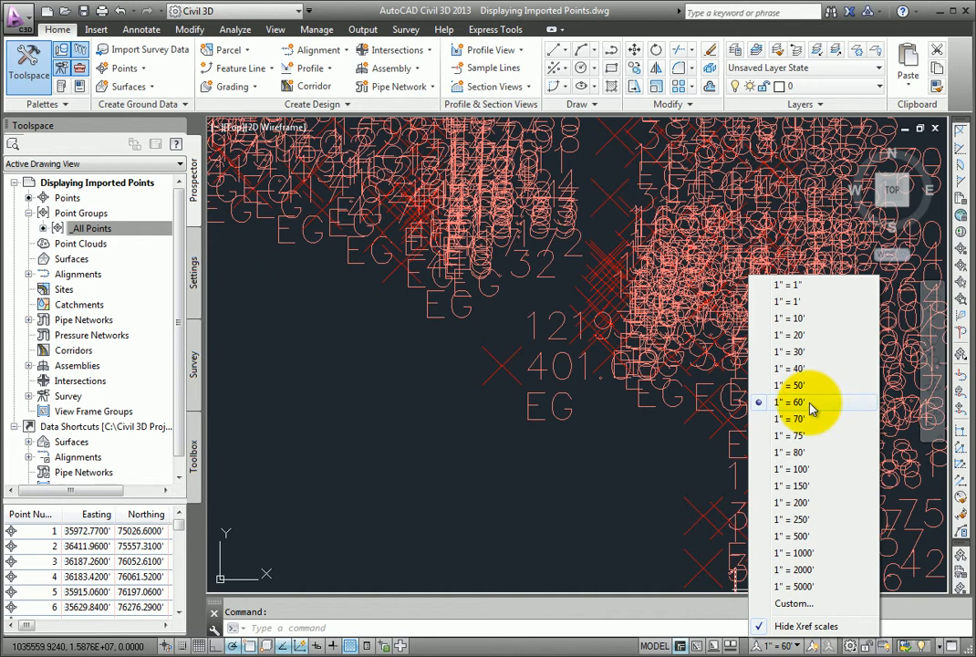
{"action": "mouse_move", "coordinate": [817, 336]}
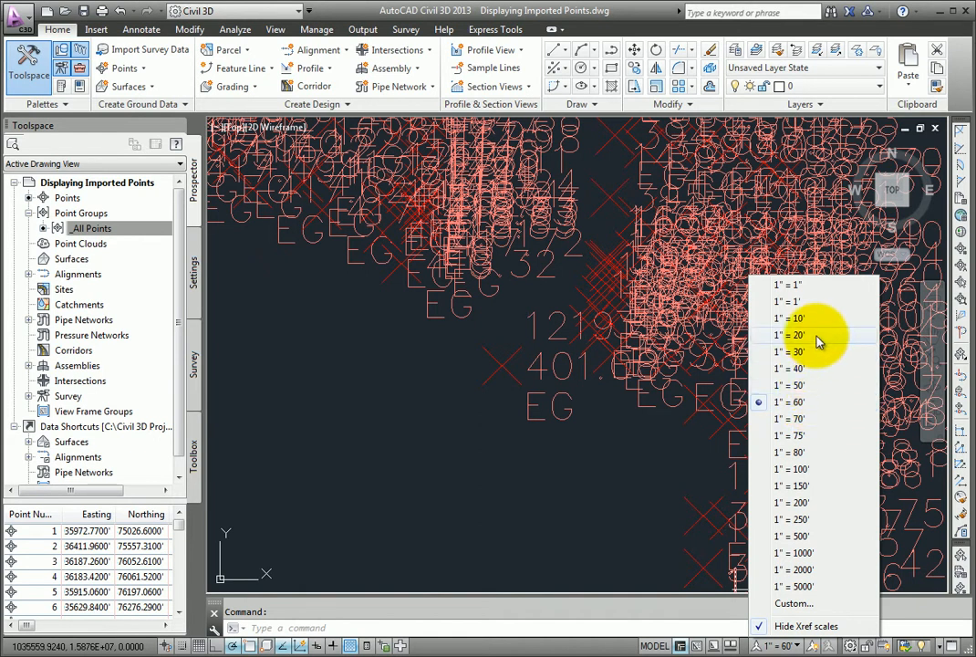
{"action": "left_click", "coordinate": [788, 335]}
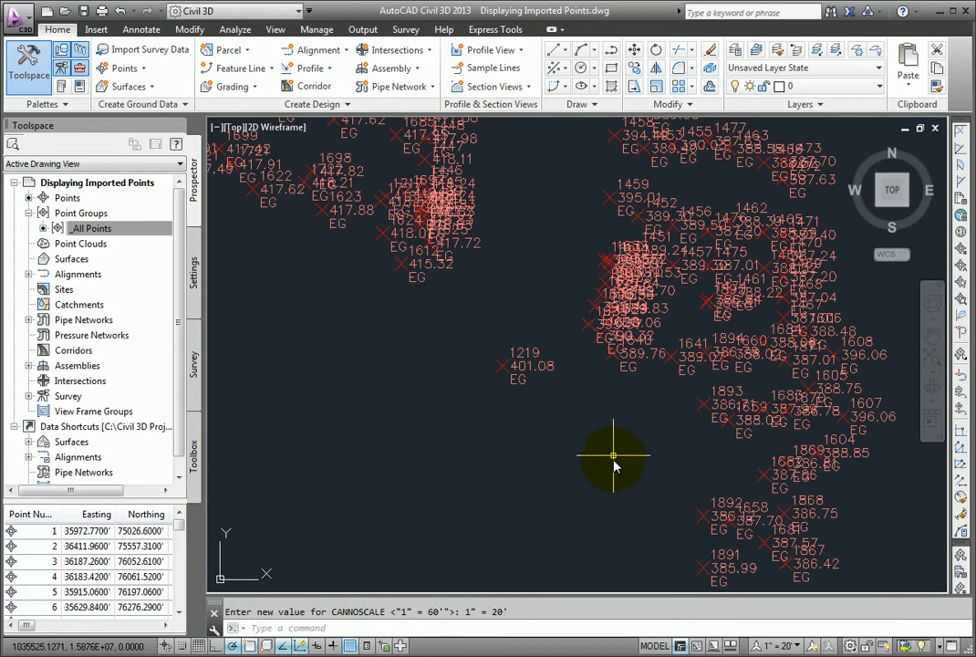
{"action": "mouse_move", "coordinate": [472, 374]}
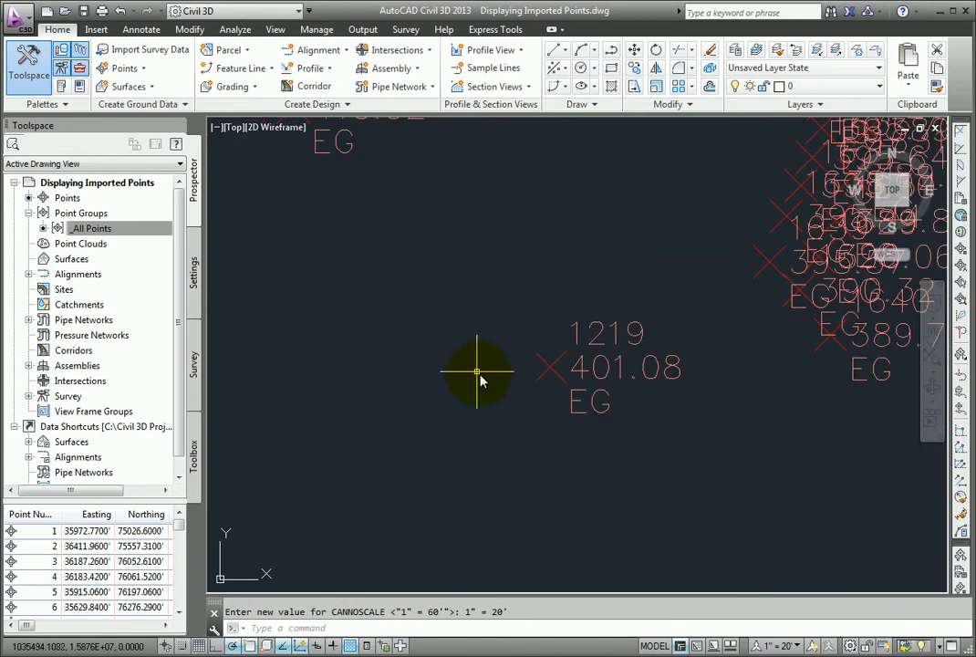
{"action": "mouse_move", "coordinate": [533, 429]}
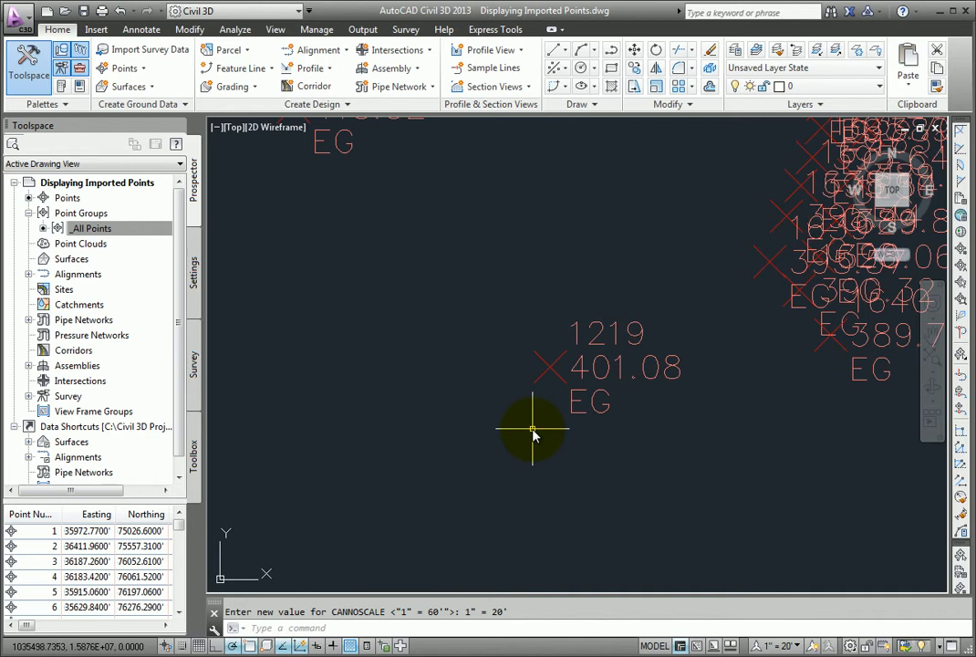